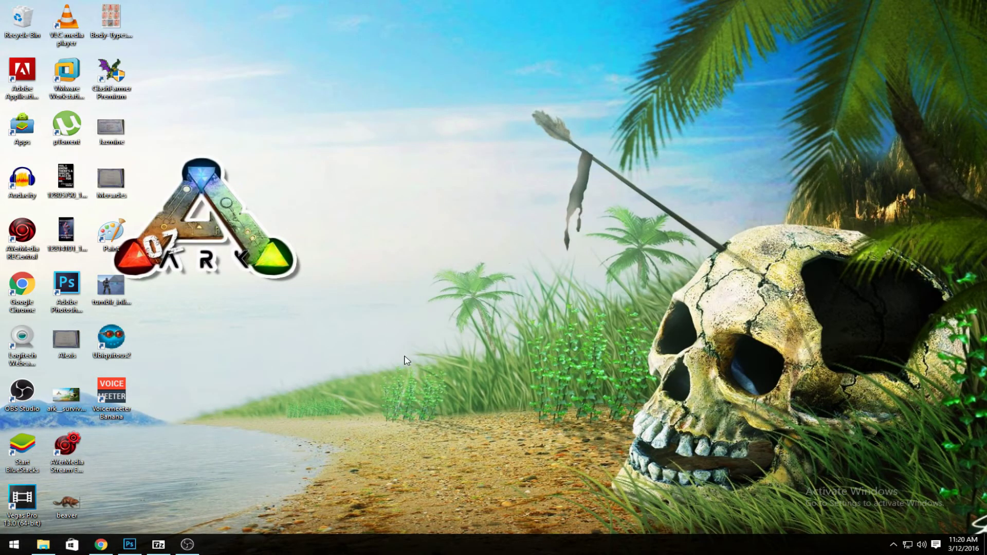
mouse_move(438, 328)
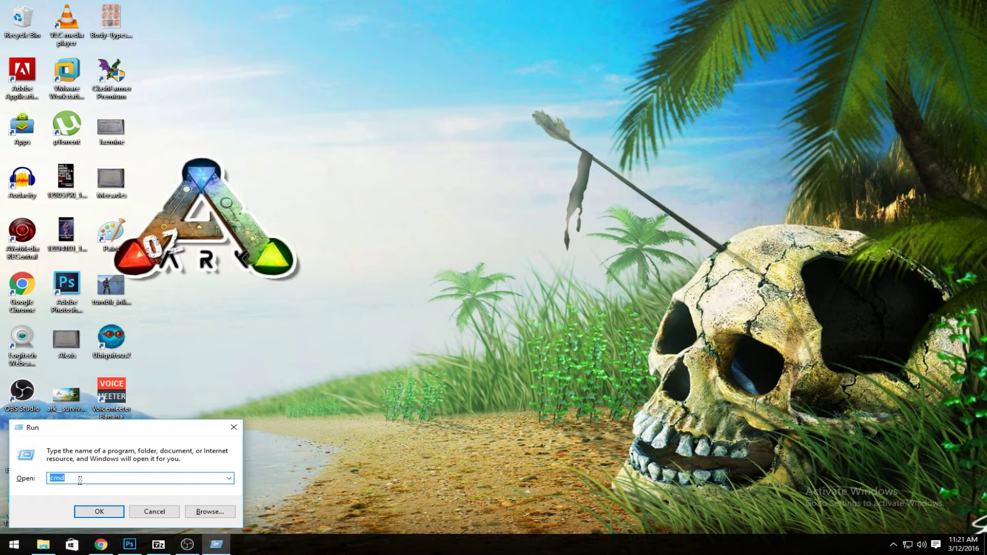
- Launch cmd.exe from the Run dialog and enter ipconfig /all at the prompt
left_click(98, 511)
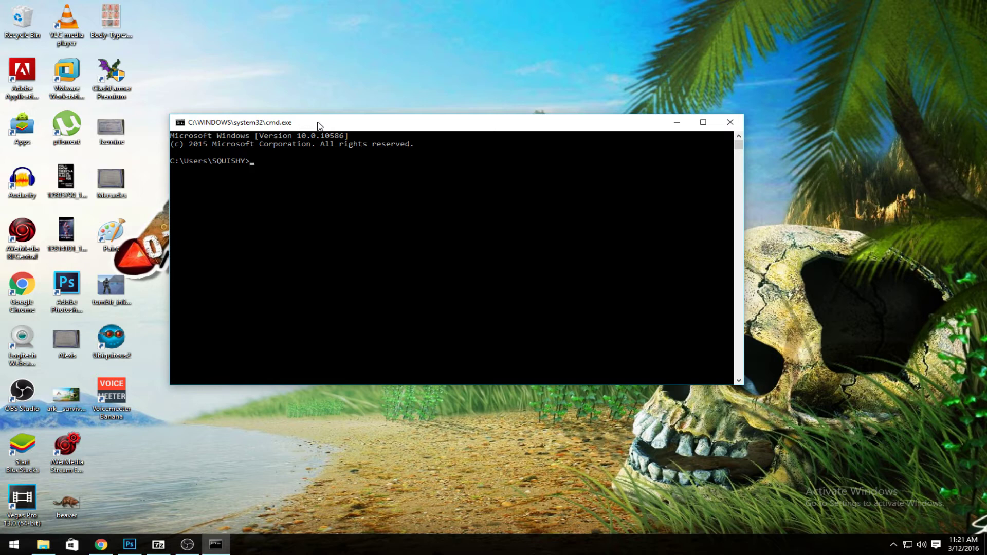
type("ipc")
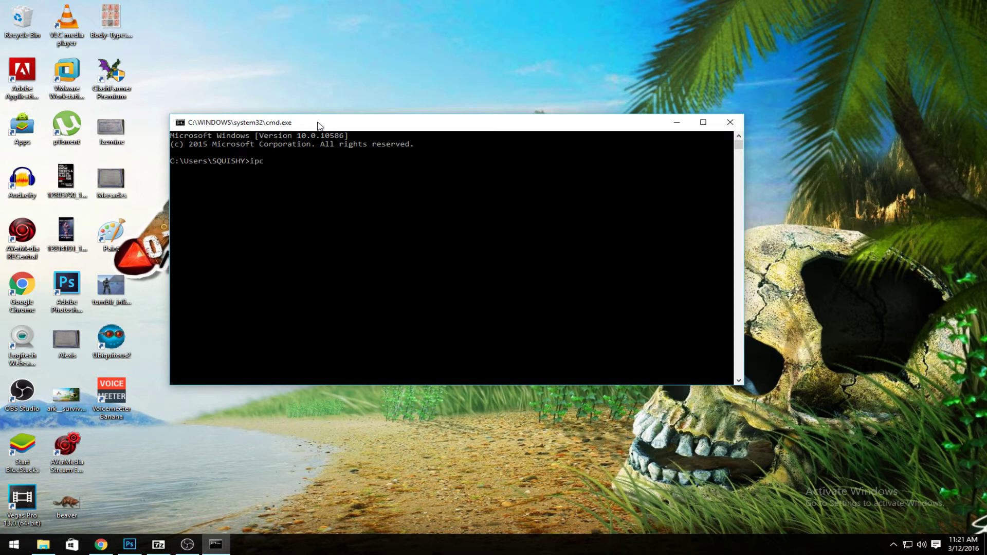
type("onfig")
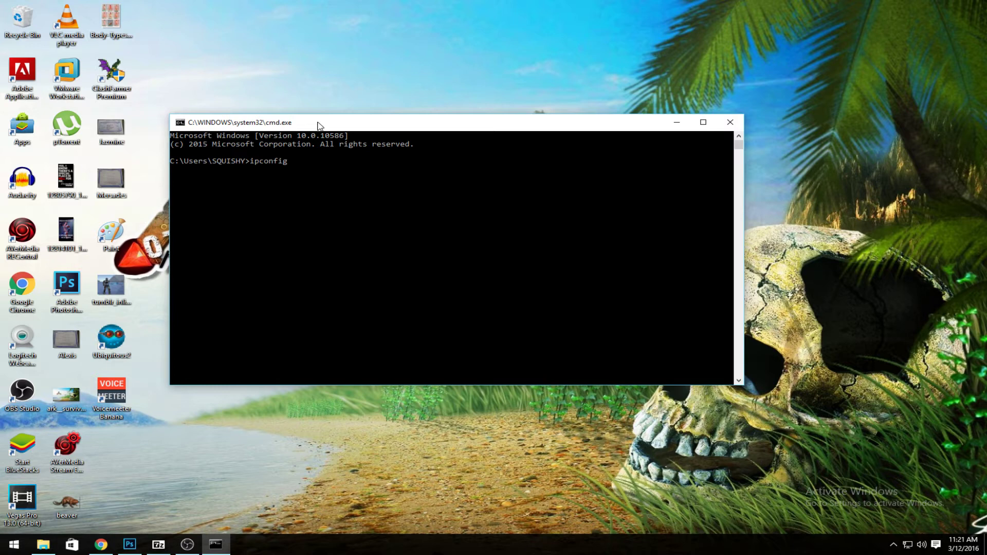
type("/all")
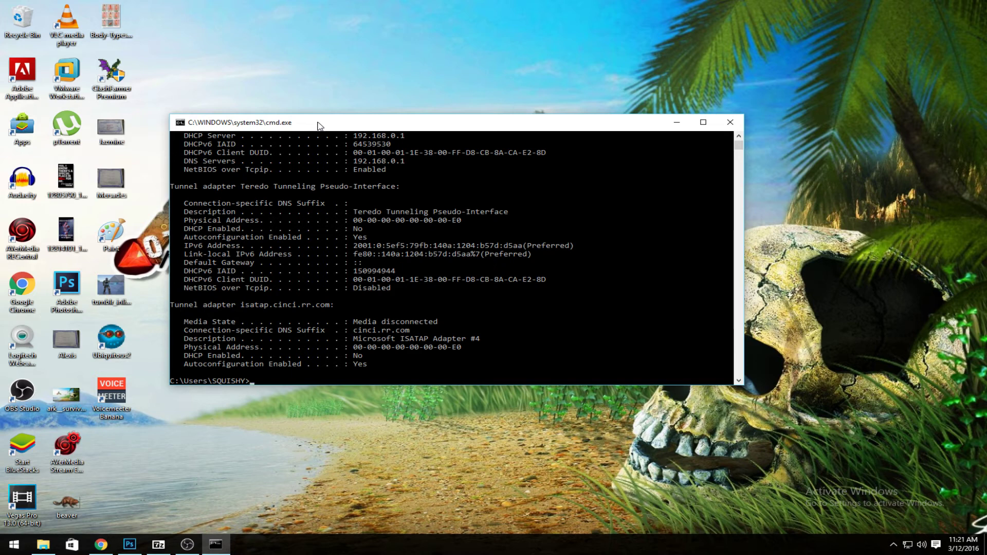
mouse_move(468, 241)
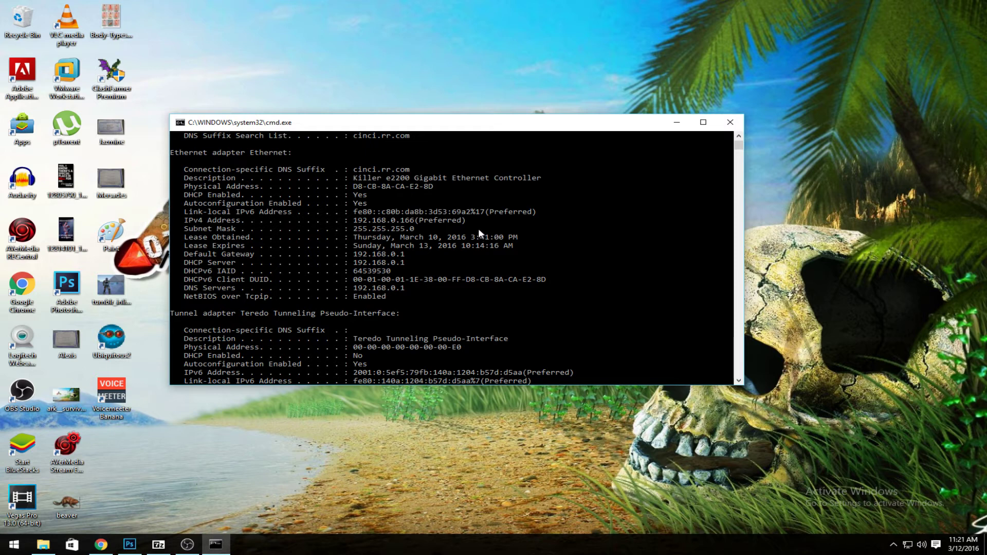
mouse_move(485, 200)
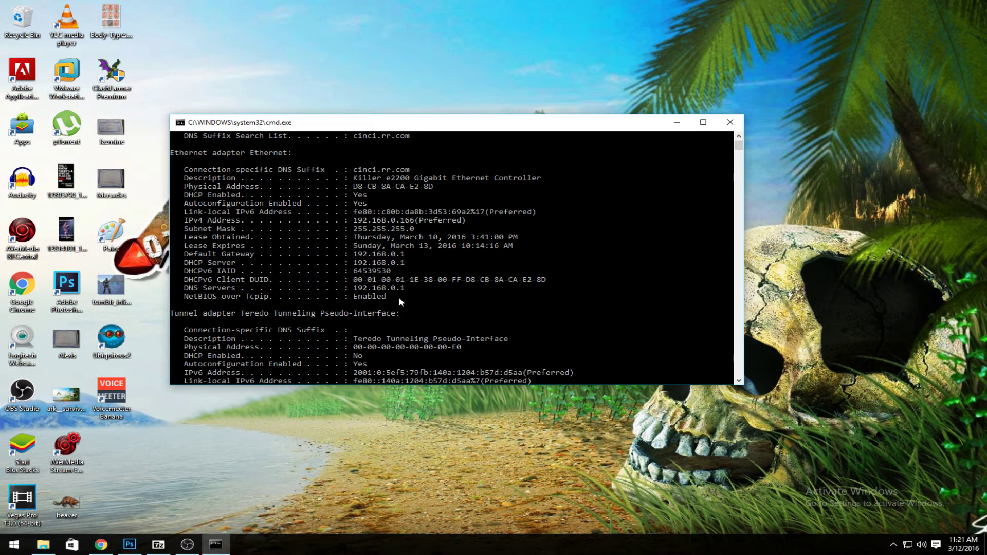
mouse_move(398, 300)
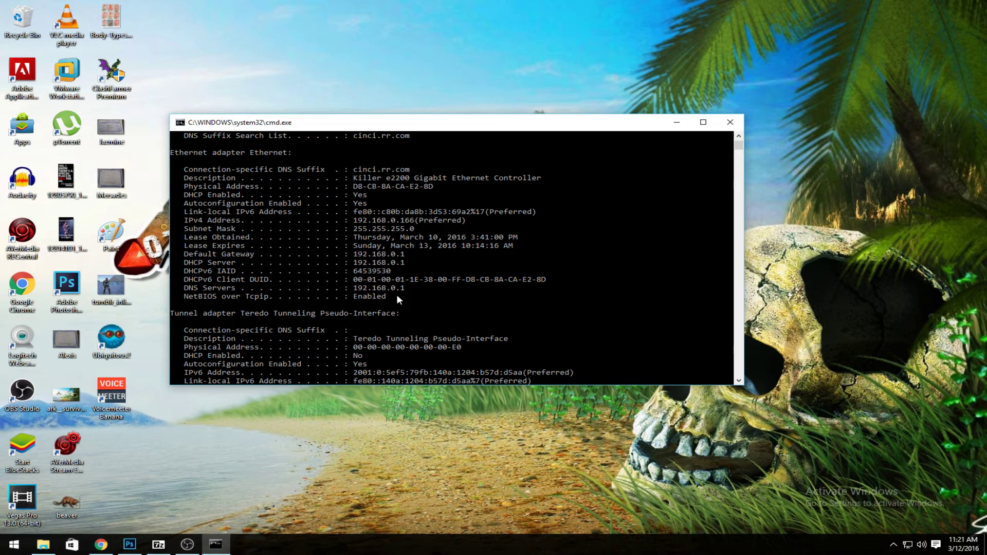
mouse_move(396, 228)
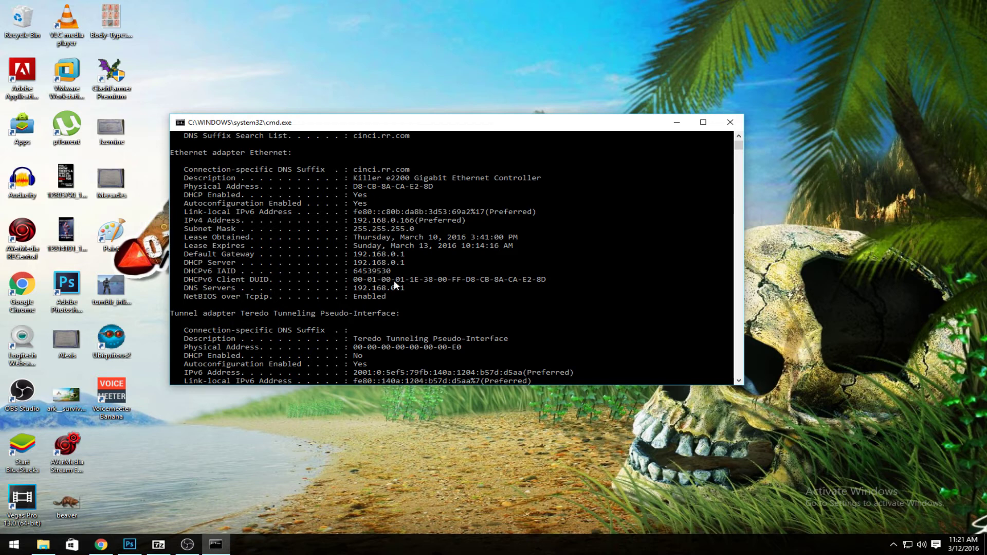
mouse_move(359, 263)
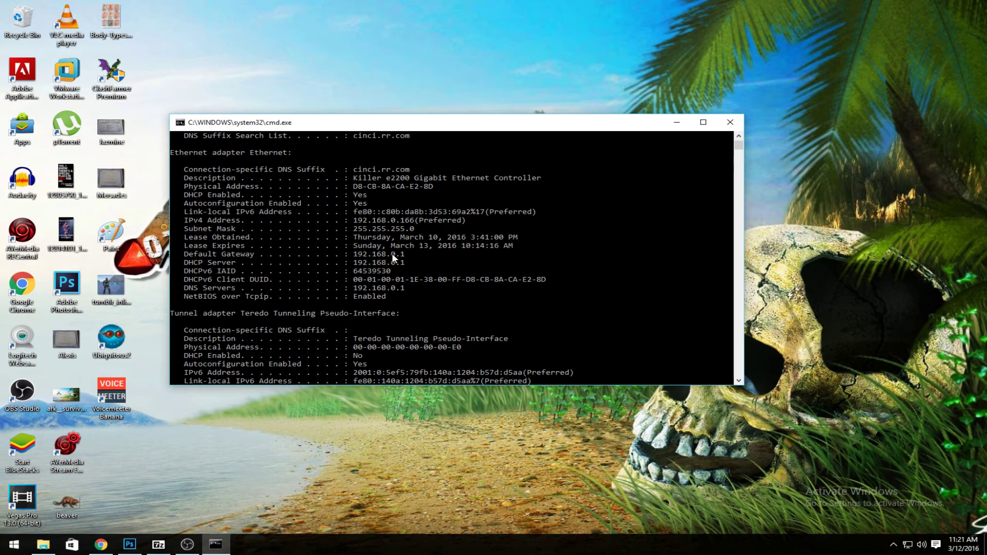
mouse_move(358, 257)
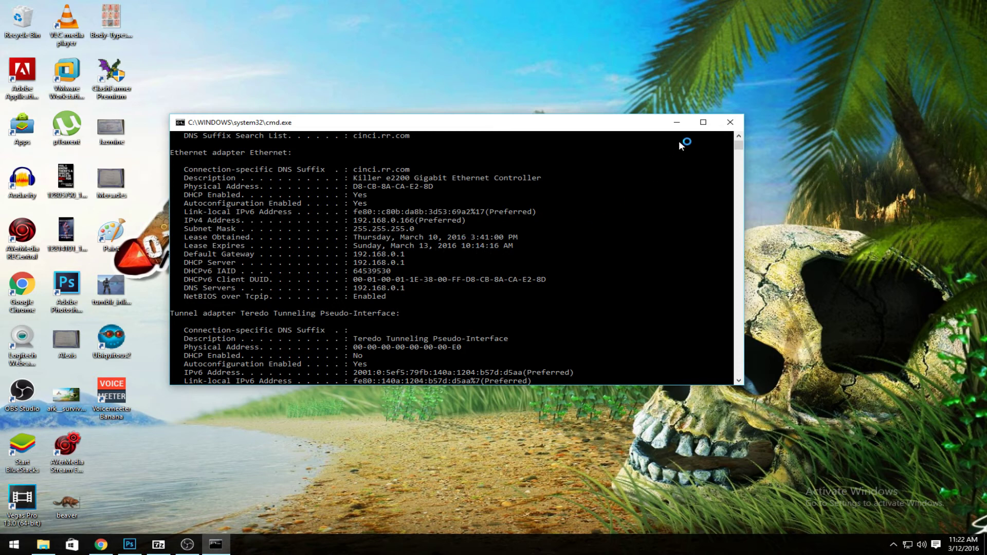
mouse_move(620, 213)
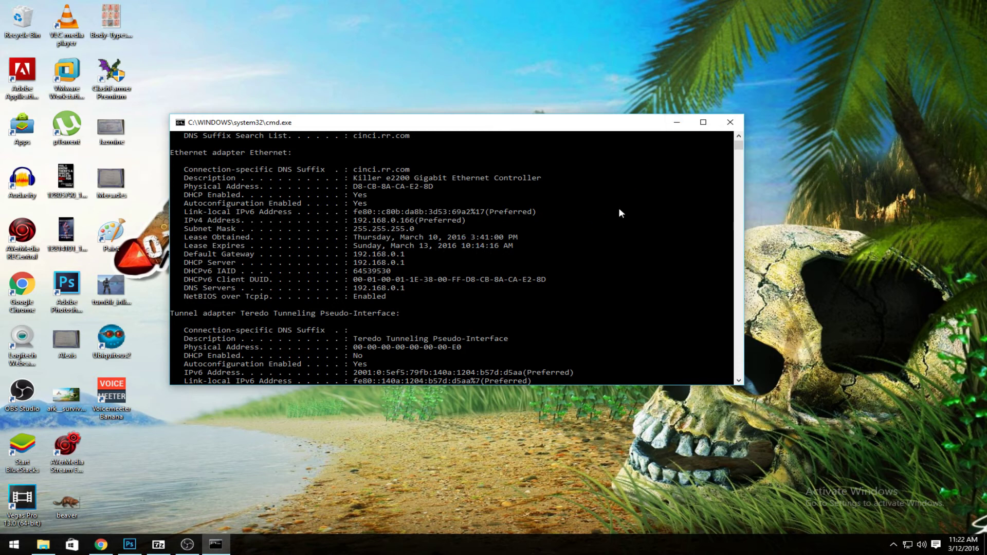